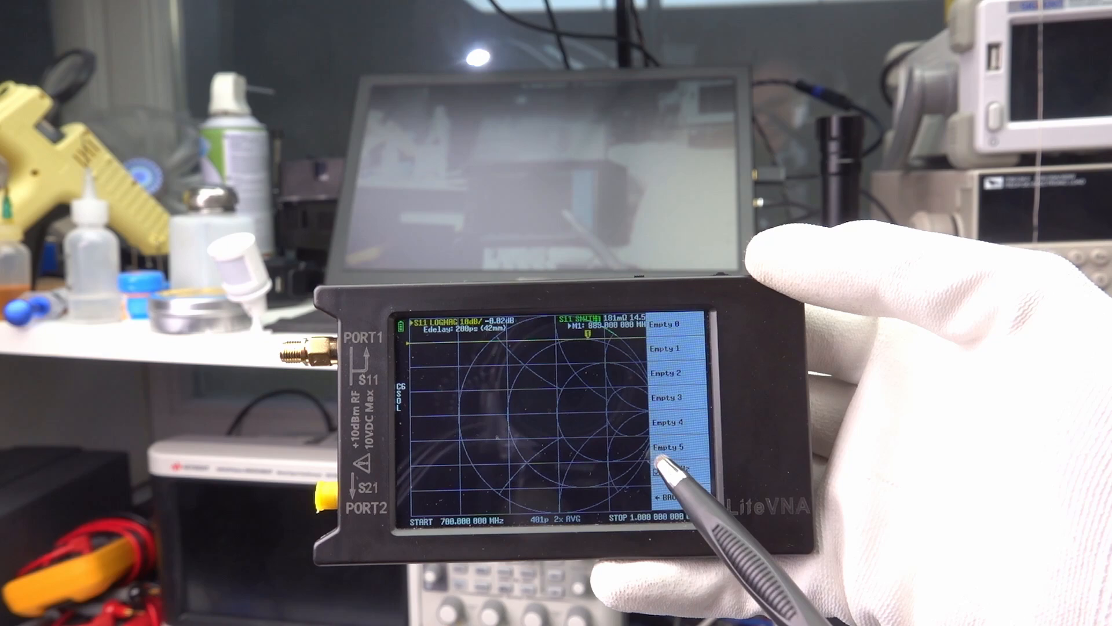
Save the 700 MHz–1 GHz calibration into the slot labeled 700MHz 1GHz, below Empty 5
{"action": "left_click", "coordinate": [677, 454]}
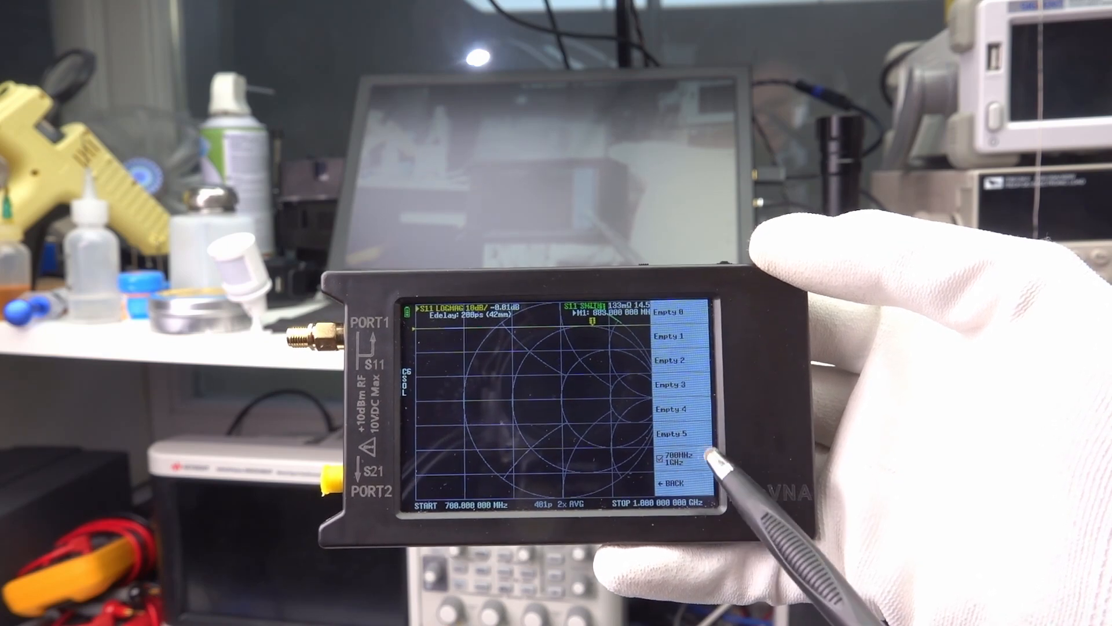